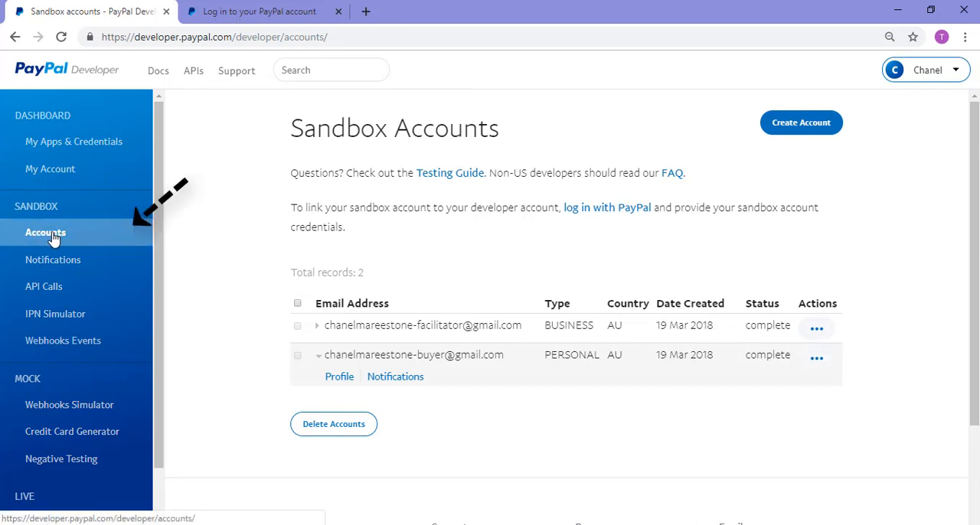
mouse_move(83, 236)
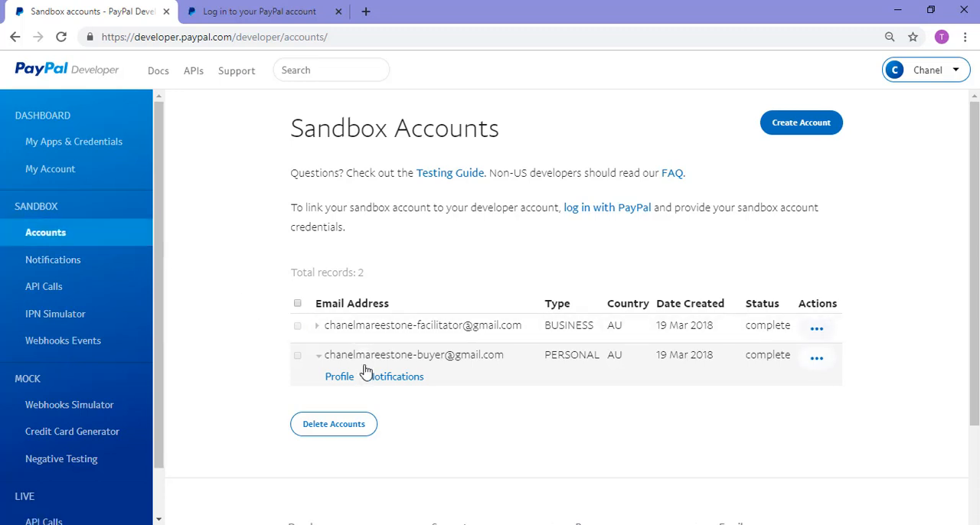
mouse_move(375, 341)
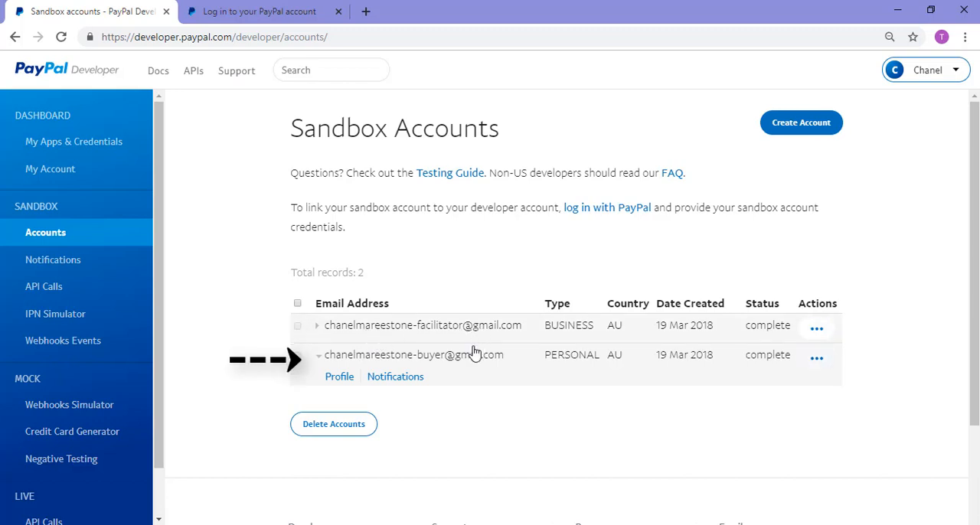
mouse_move(489, 370)
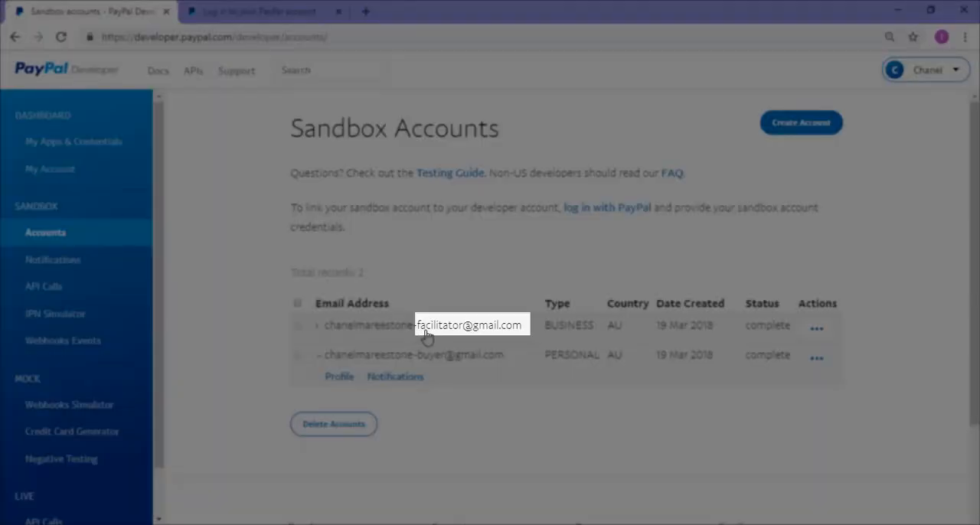
mouse_move(461, 345)
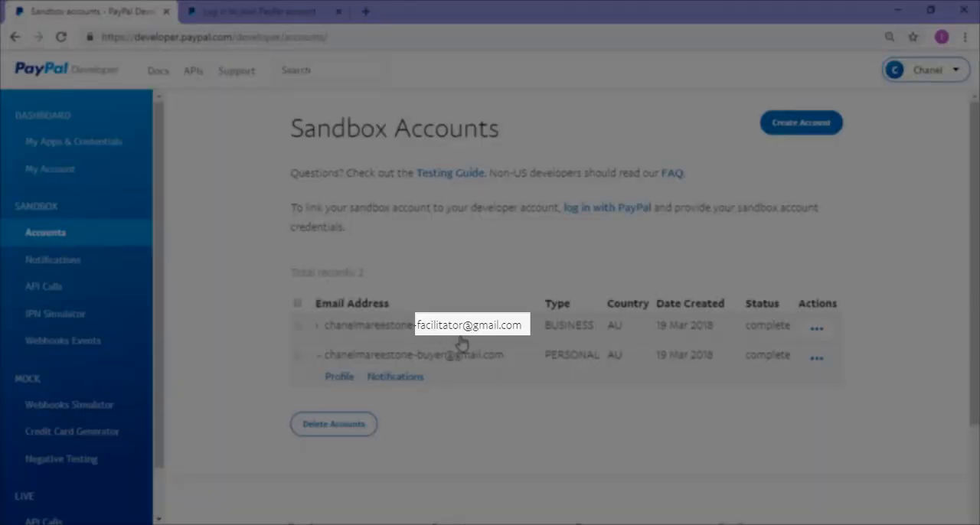
mouse_move(433, 364)
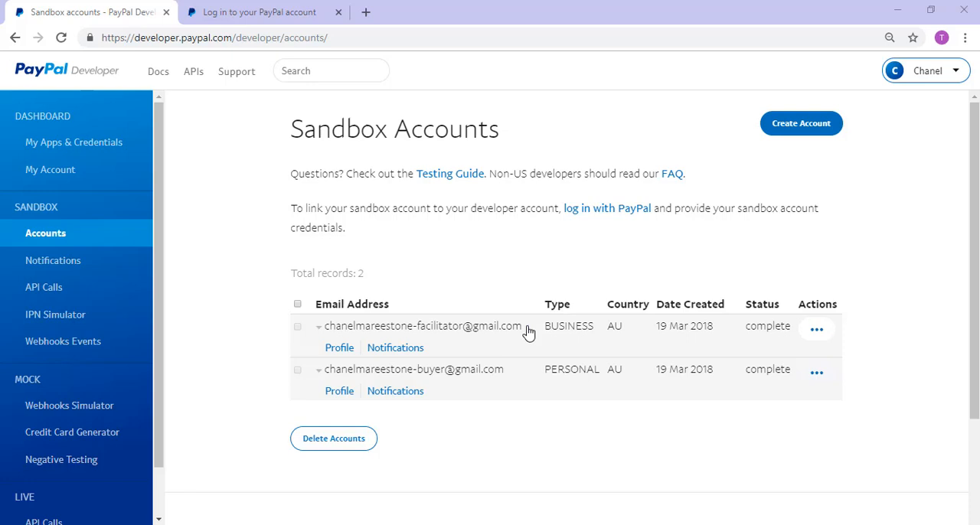
mouse_move(476, 384)
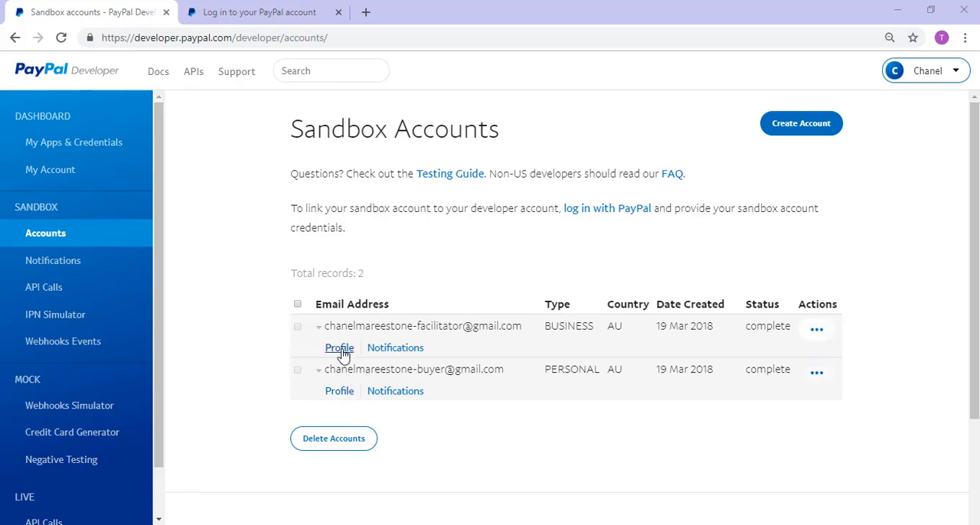
mouse_move(548, 379)
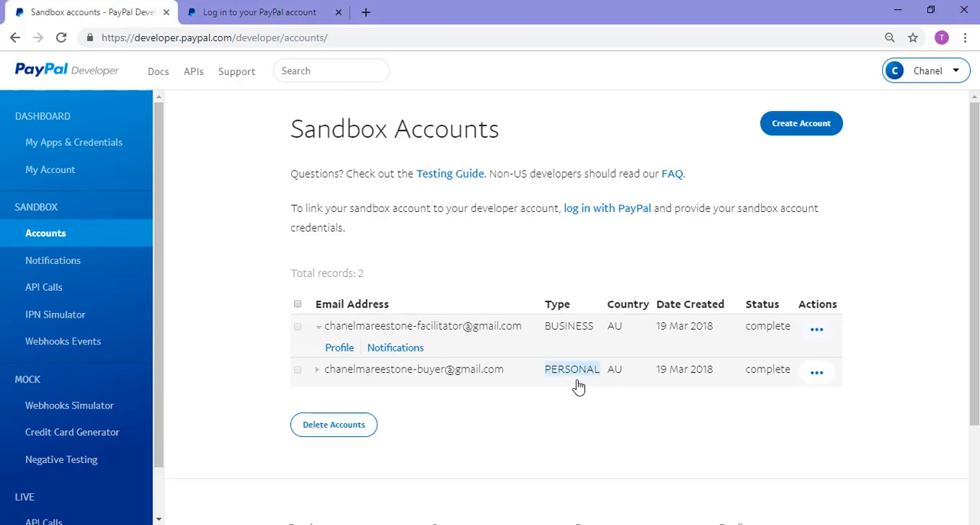
Step: Change the personal buyer sandbox account's password from its Profile and save it
click(317, 369)
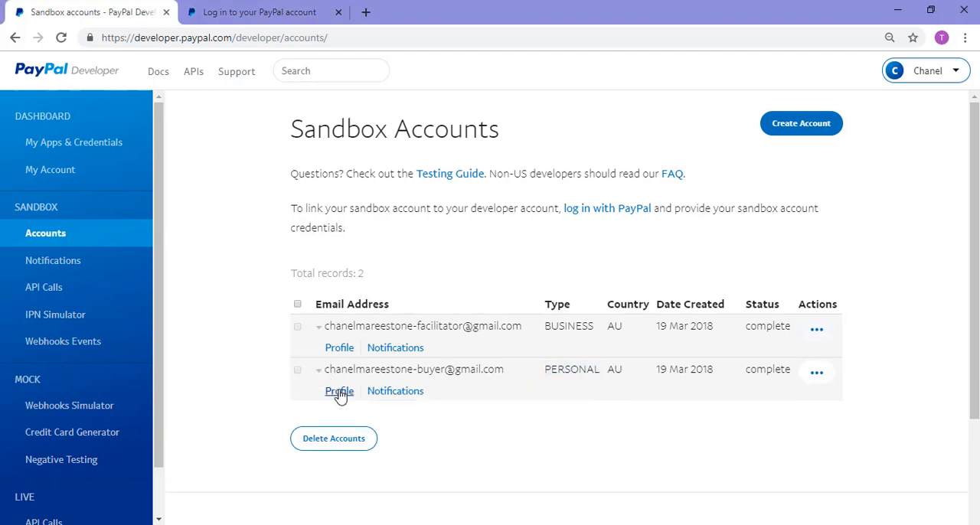
click(339, 391)
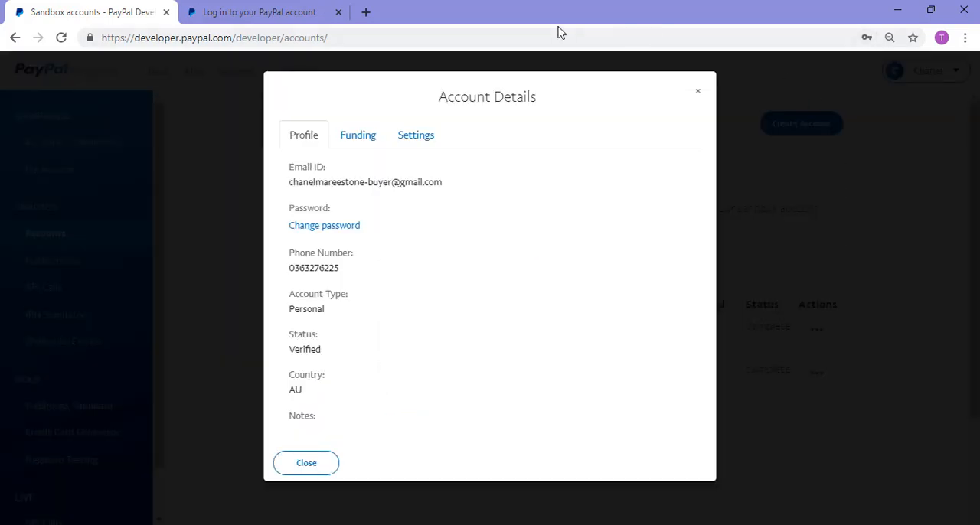
mouse_move(353, 231)
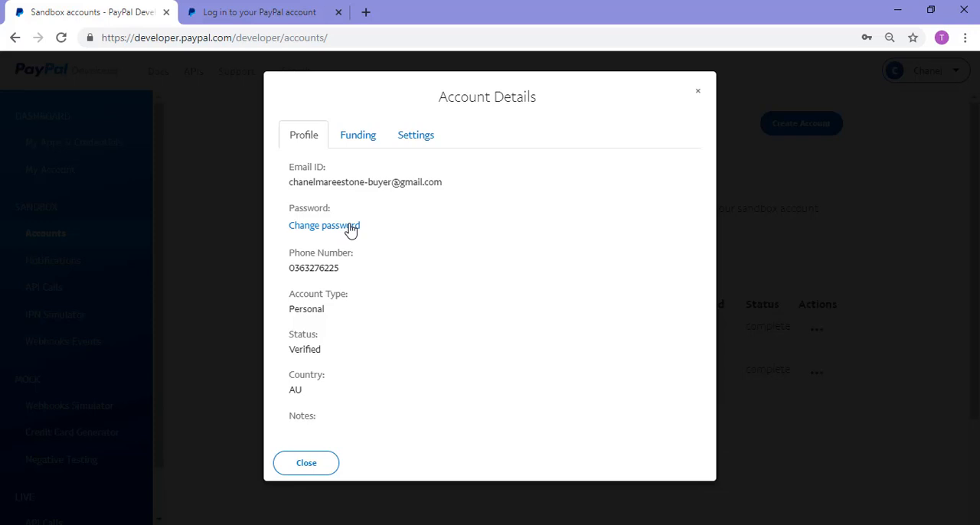
click(324, 226)
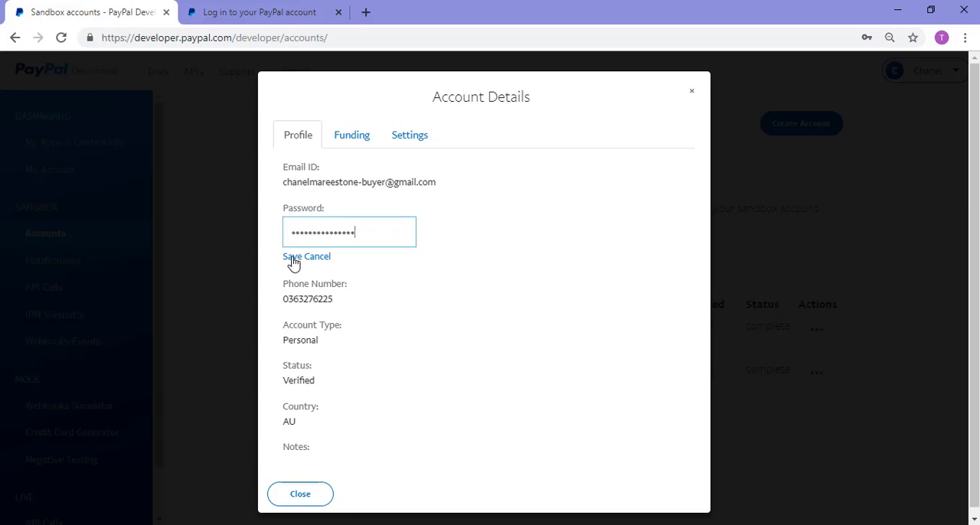
click(292, 257)
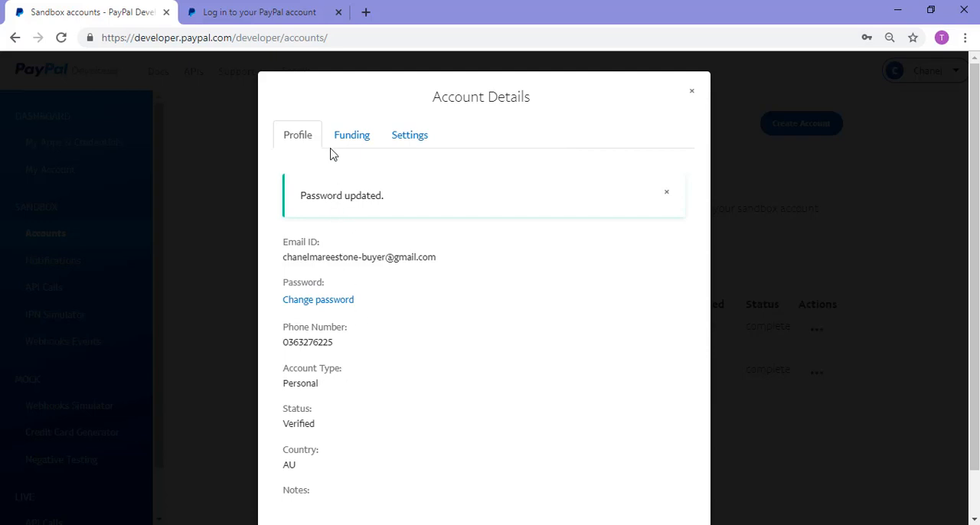
Step: Check the buyer account's Funding tab with its bank account and 9999 AUD balance, then close the details
click(351, 134)
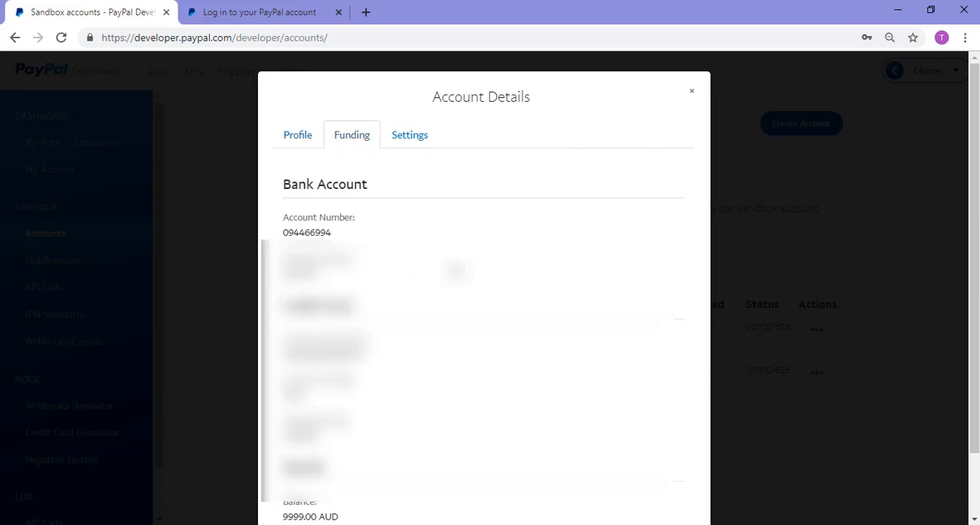
scroll(down, 3)
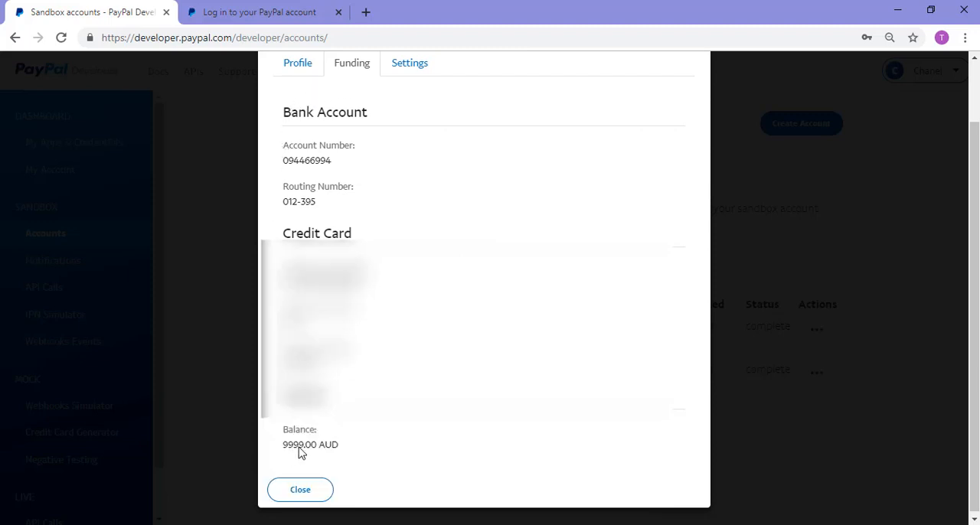
mouse_move(346, 459)
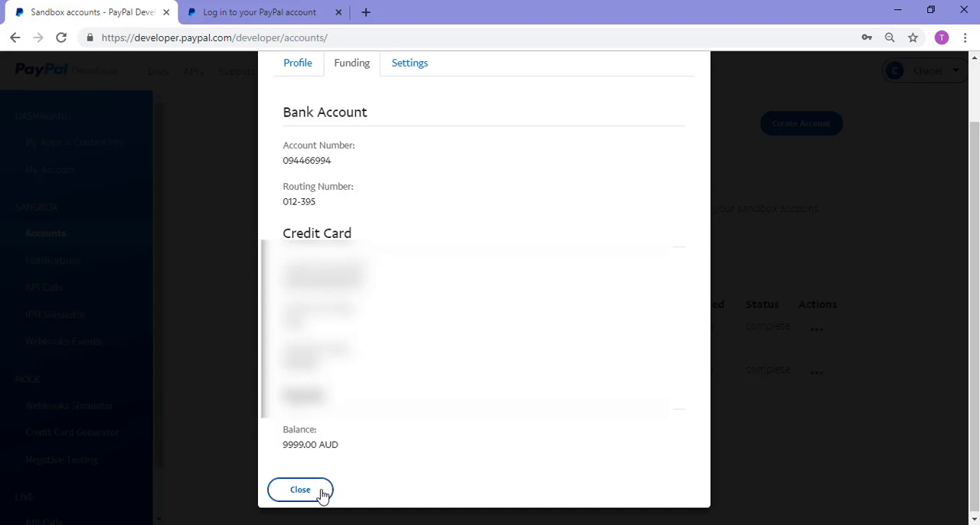
click(300, 489)
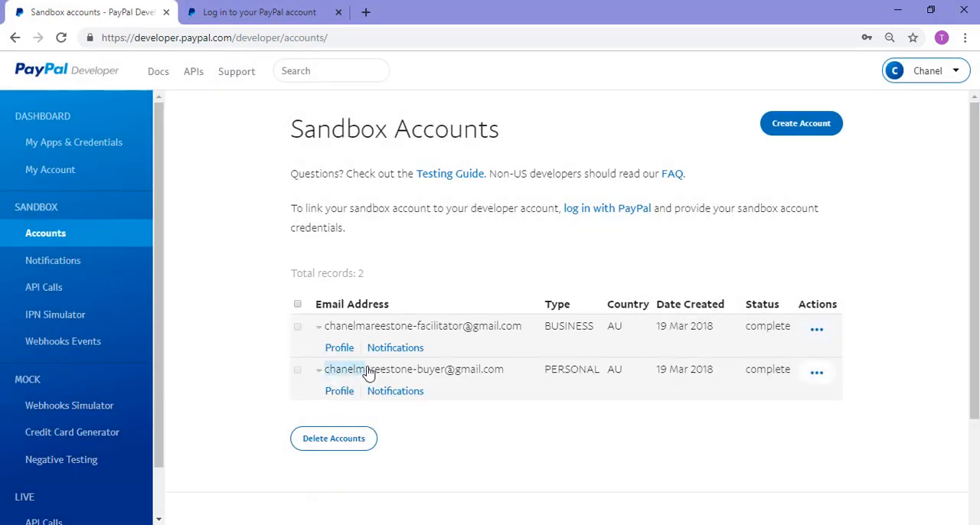
Step: Copy the buyer account's email and submit it with the new password on the Sandbox sign-in page
click(318, 370)
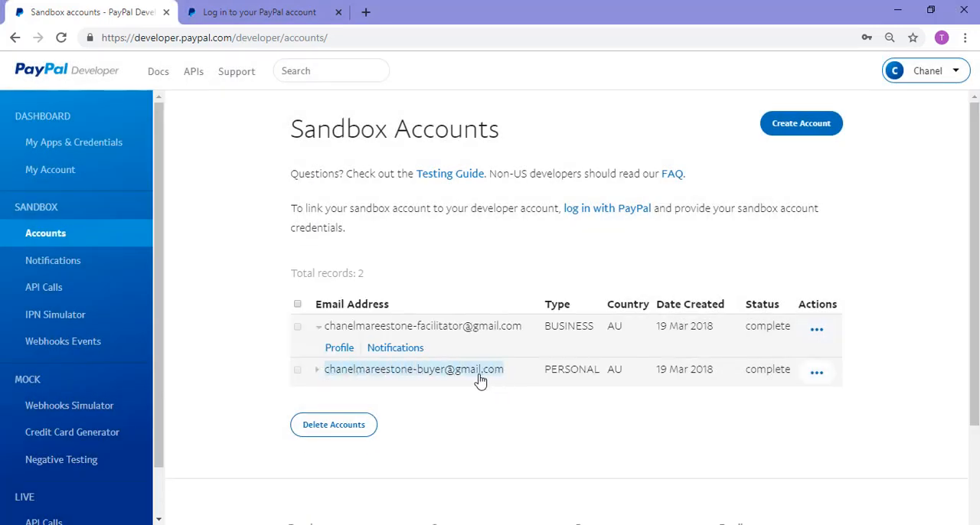
right_click(414, 369)
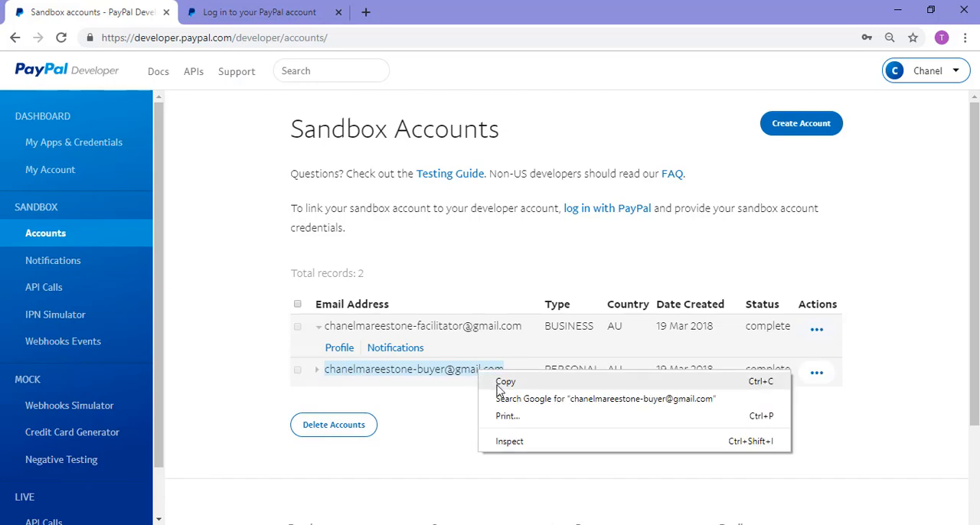
click(506, 382)
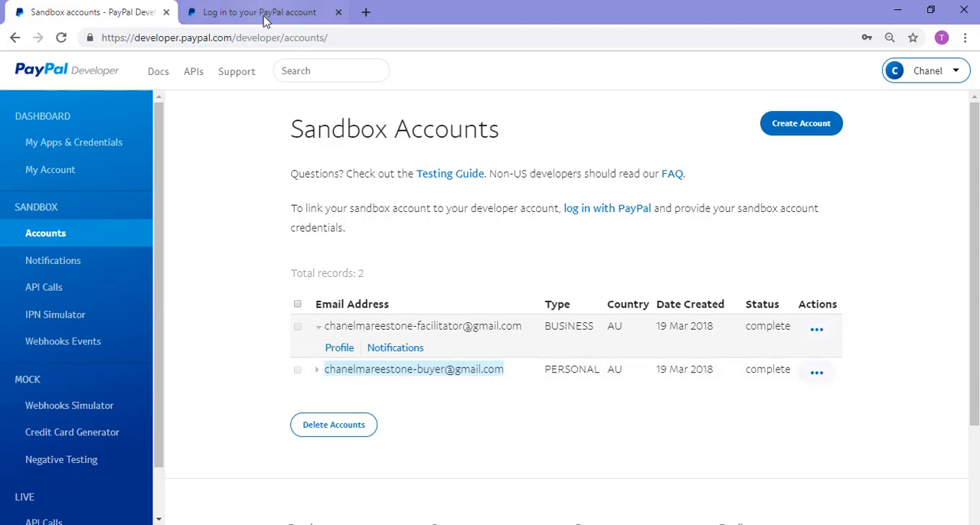
click(260, 12)
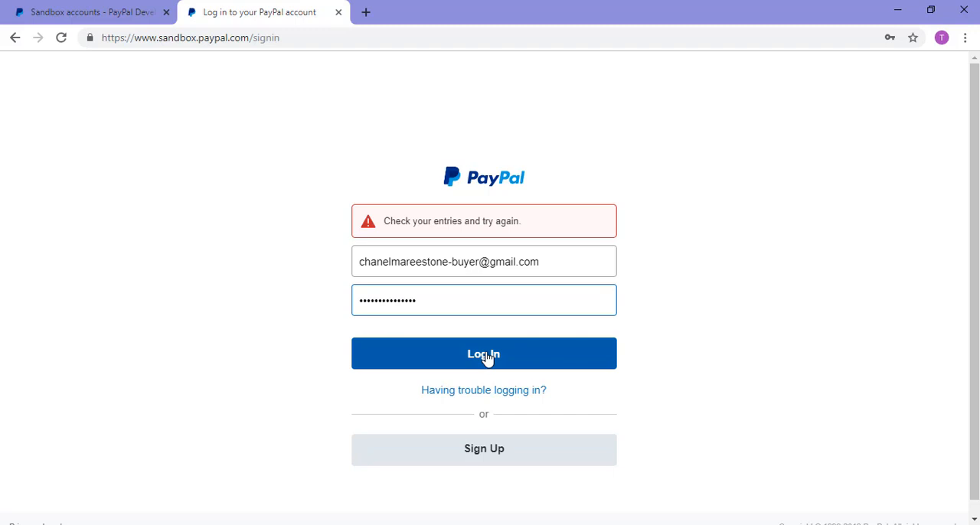
click(483, 354)
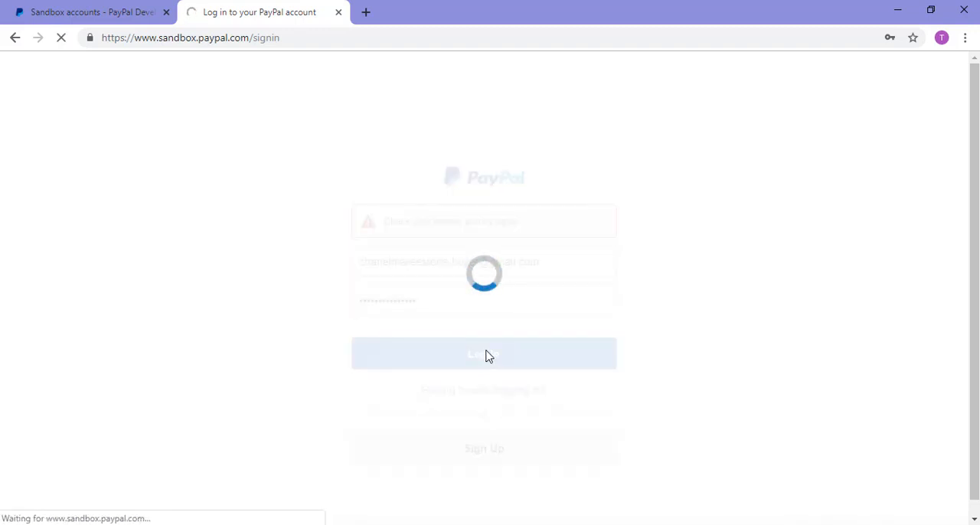
Step: Log in as the buyer and review the $9,999.00 balance, linked bank account and Visa card
click(483, 353)
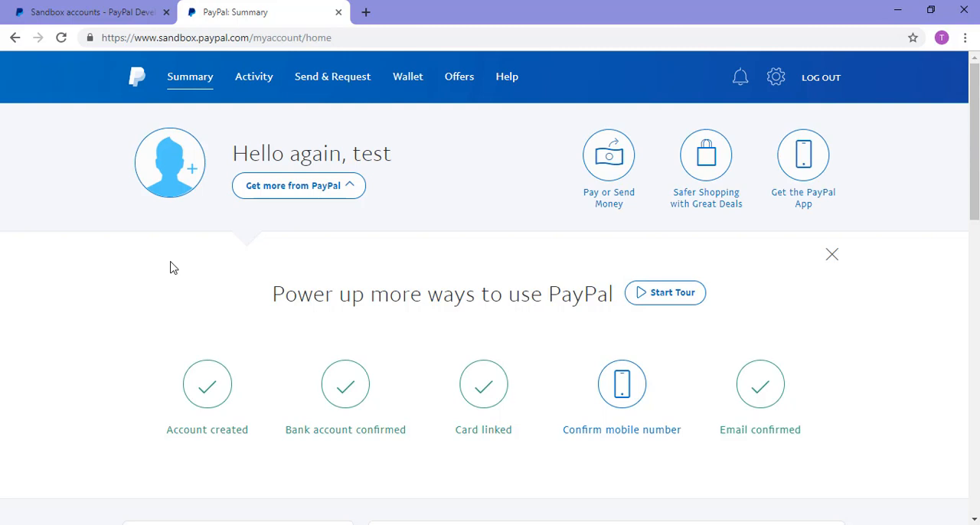
scroll(down, 3)
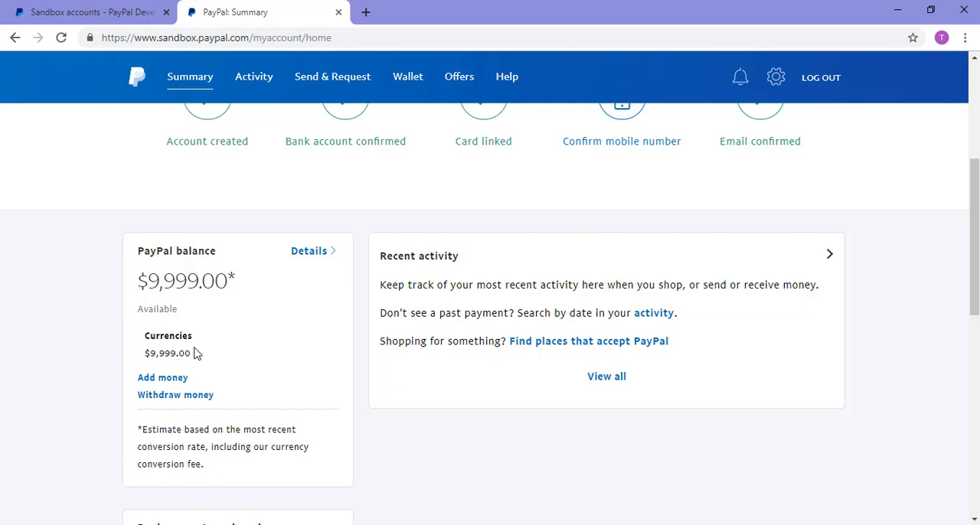
scroll(down, 3)
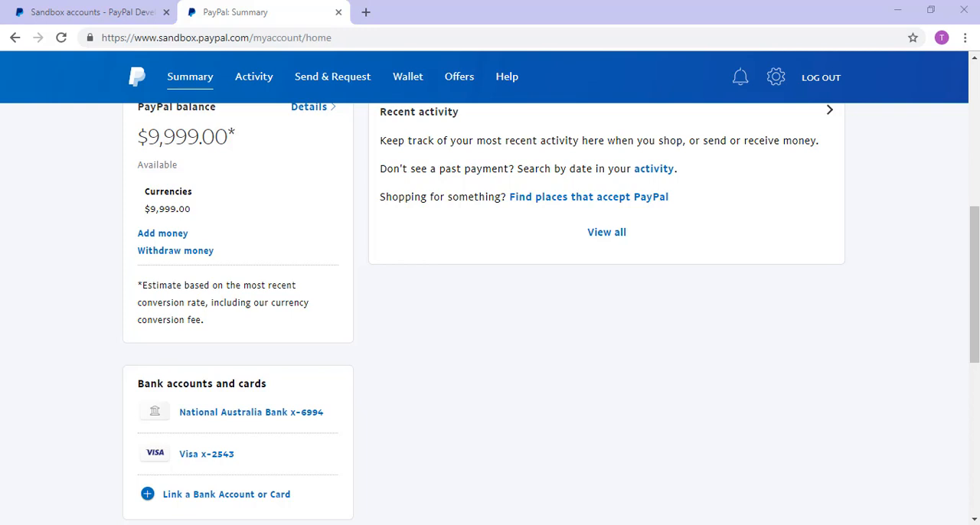
mouse_move(117, 430)
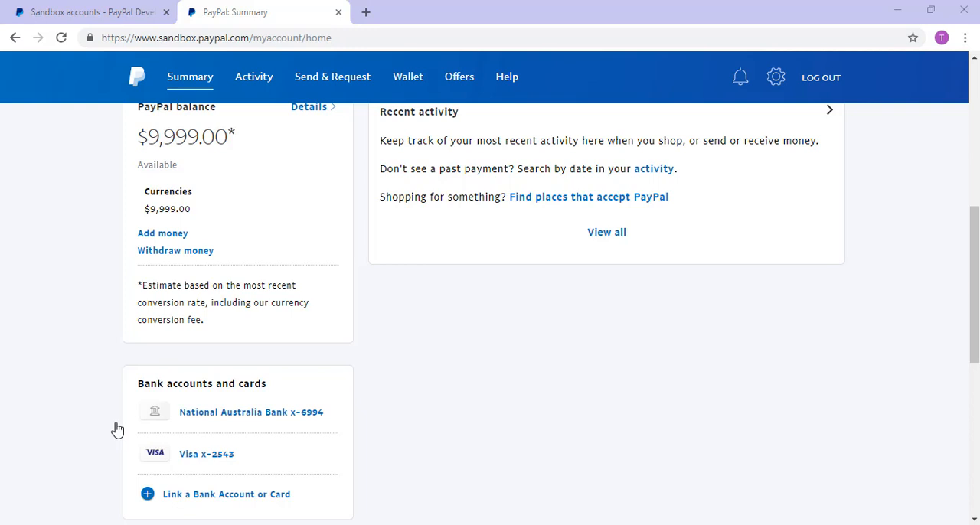
click(88, 12)
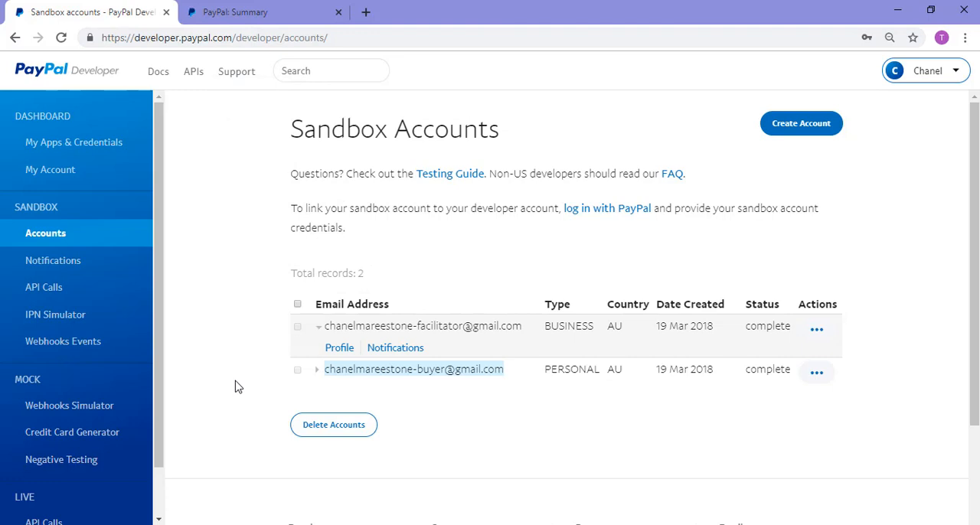
mouse_move(922, 316)
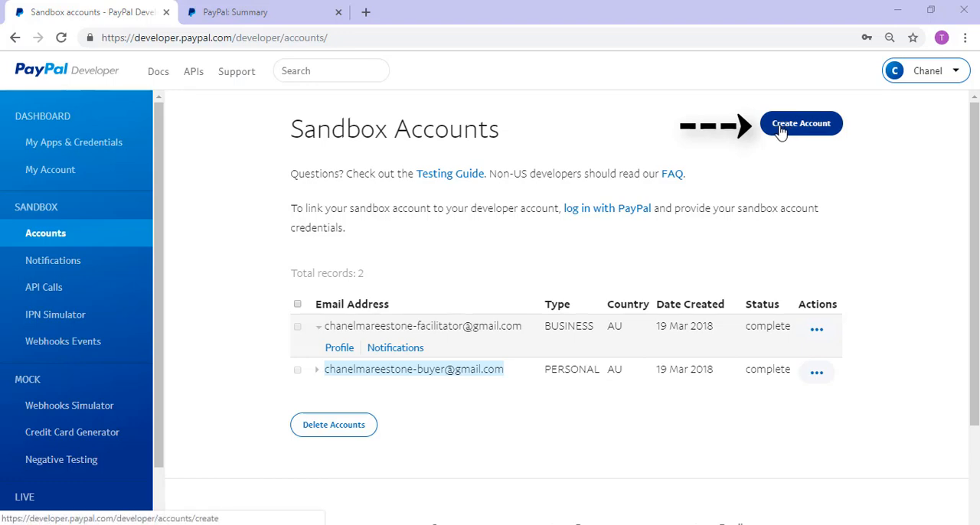
Step: Create a personal sandbox account with a 2000 AUD PayPal balance and a MasterCard
click(801, 124)
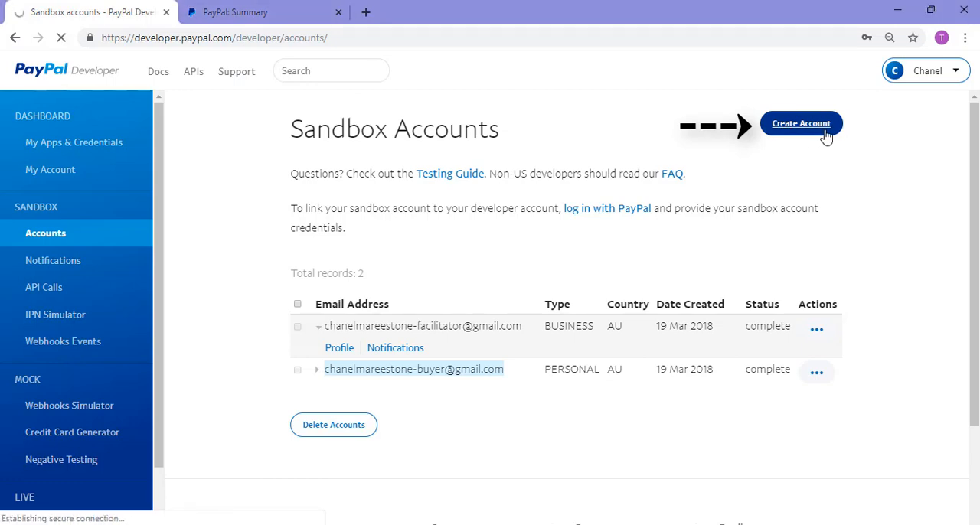
click(801, 123)
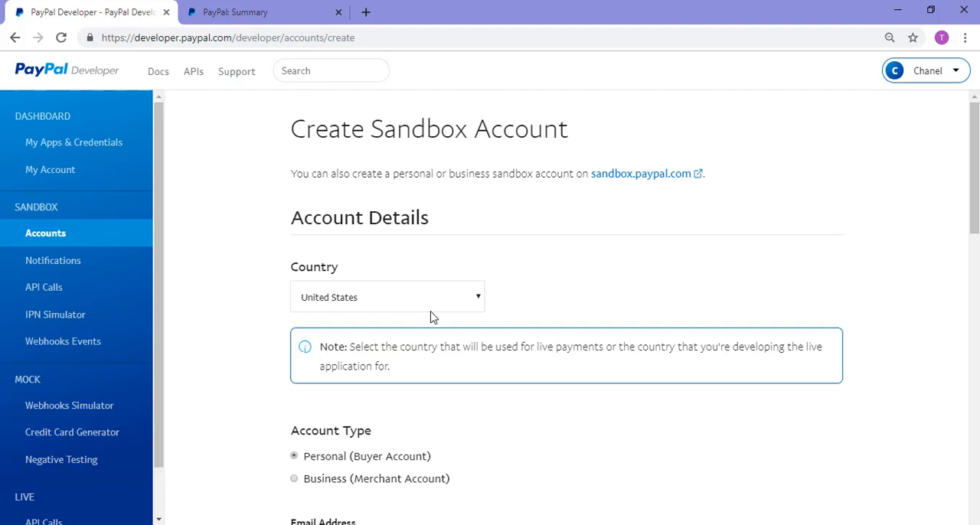
scroll(down, 3)
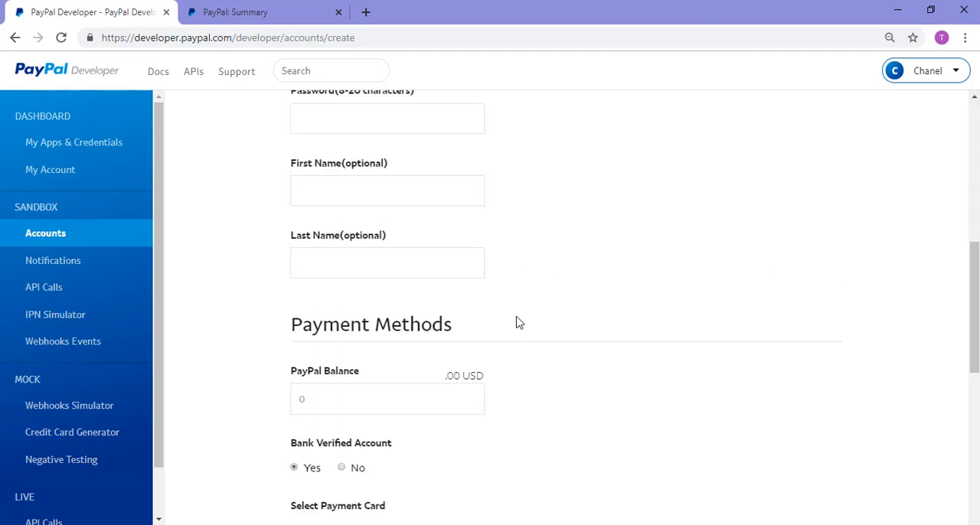
scroll(down, 3)
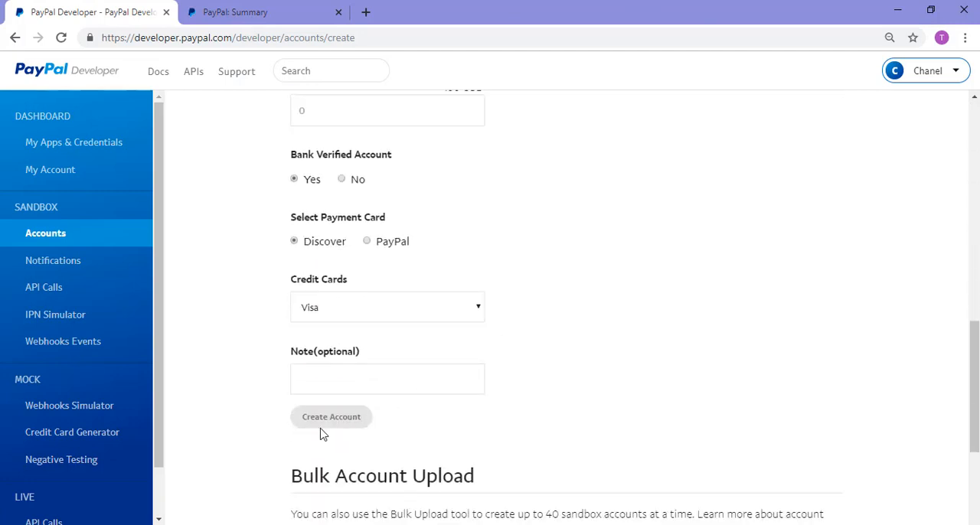
mouse_move(366, 432)
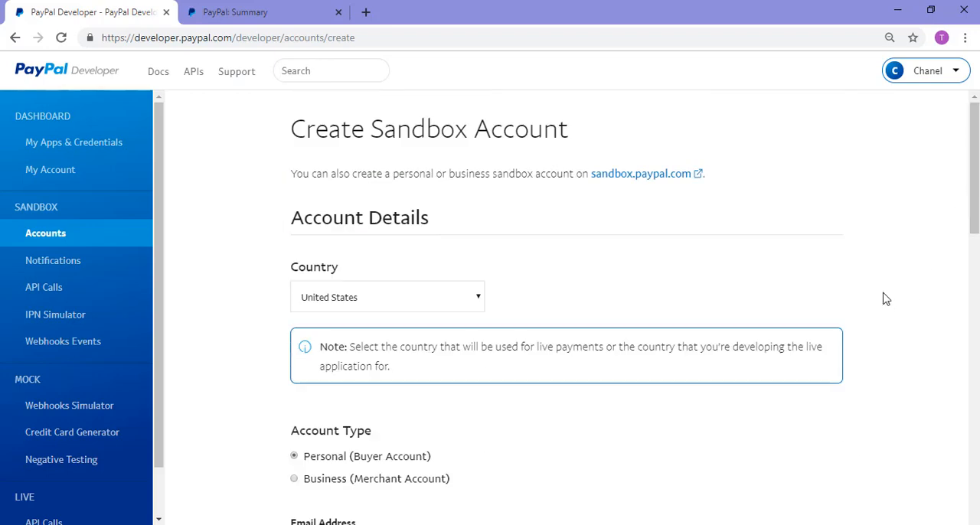
scroll(down, 3)
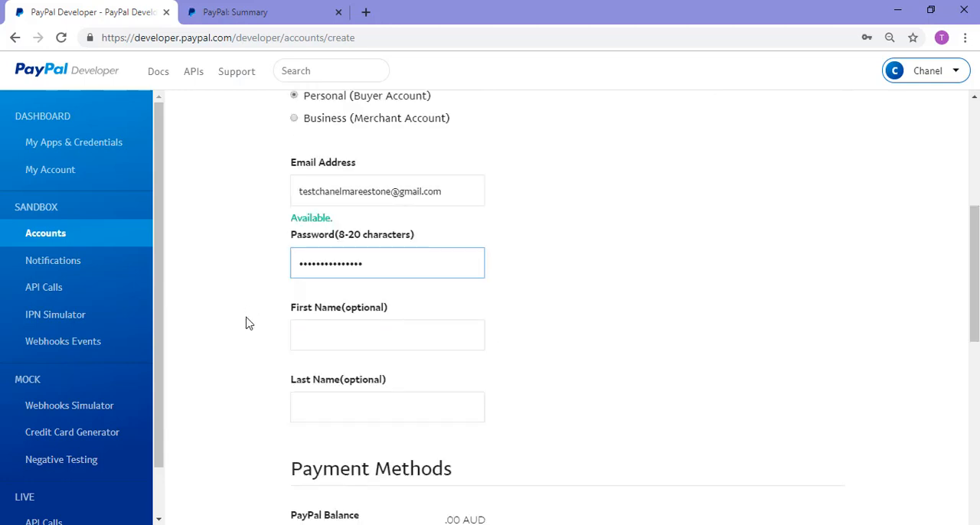
scroll(down, 3)
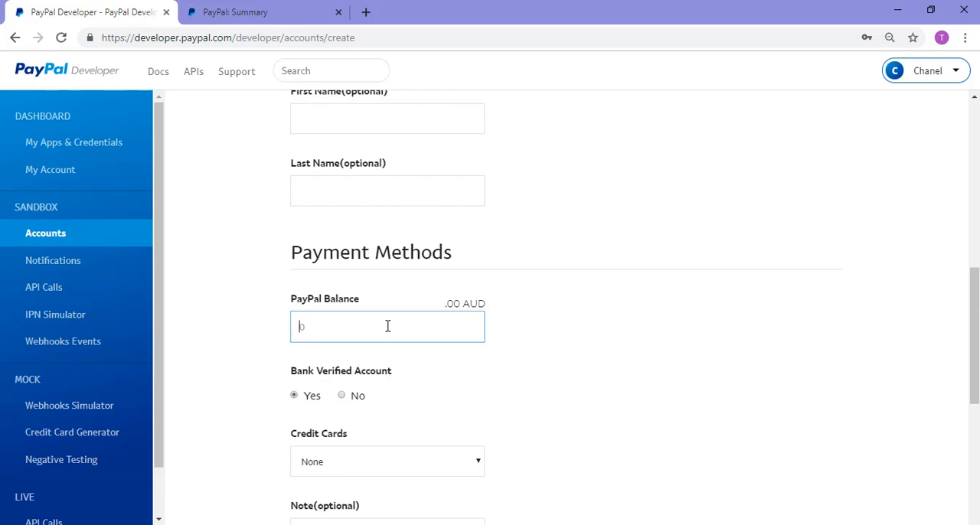
text(2000)
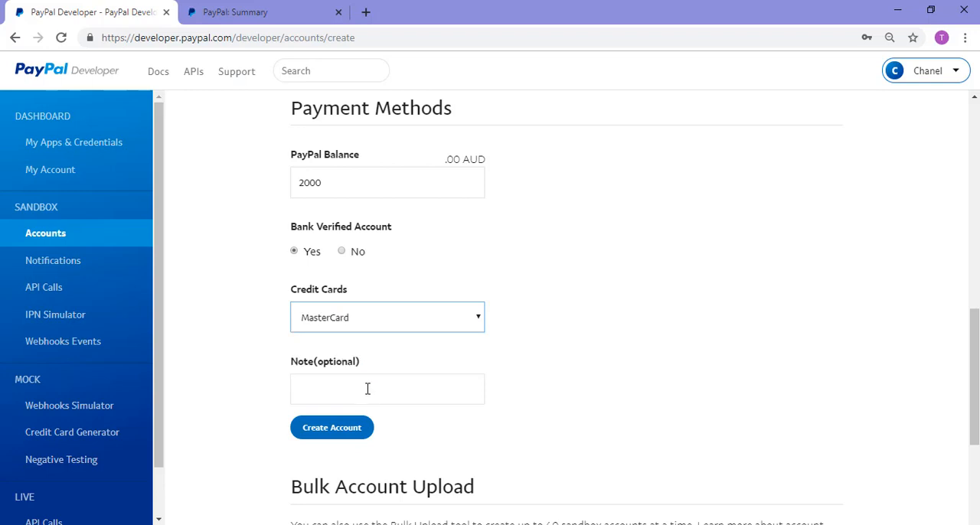
scroll(down, 3)
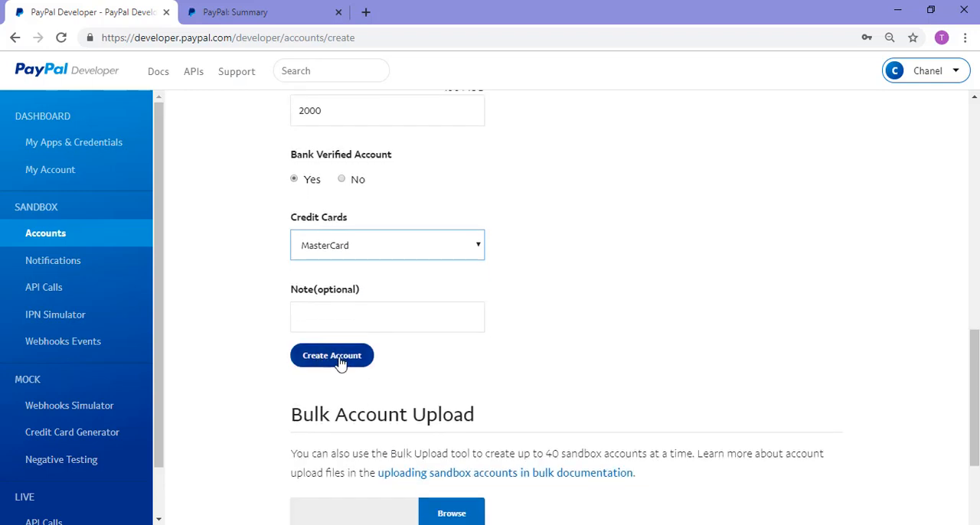
click(331, 356)
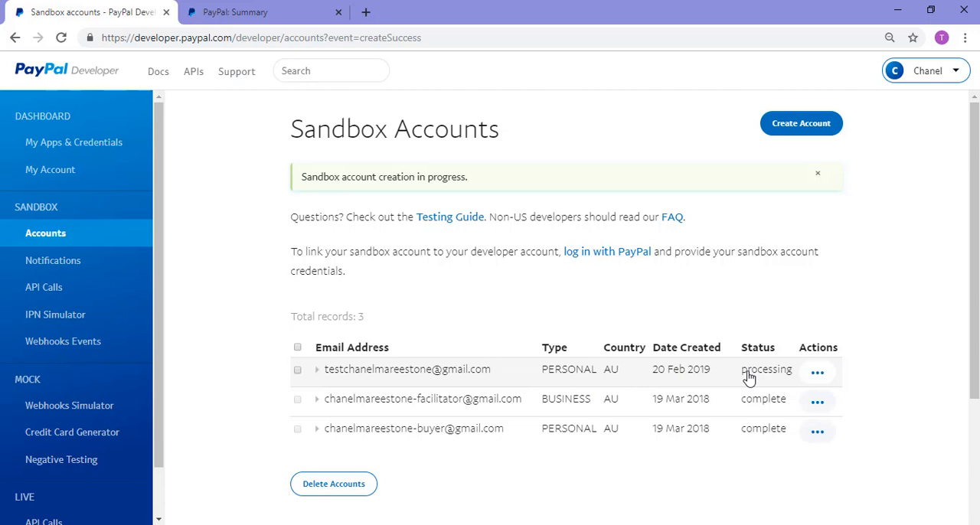
mouse_move(765, 379)
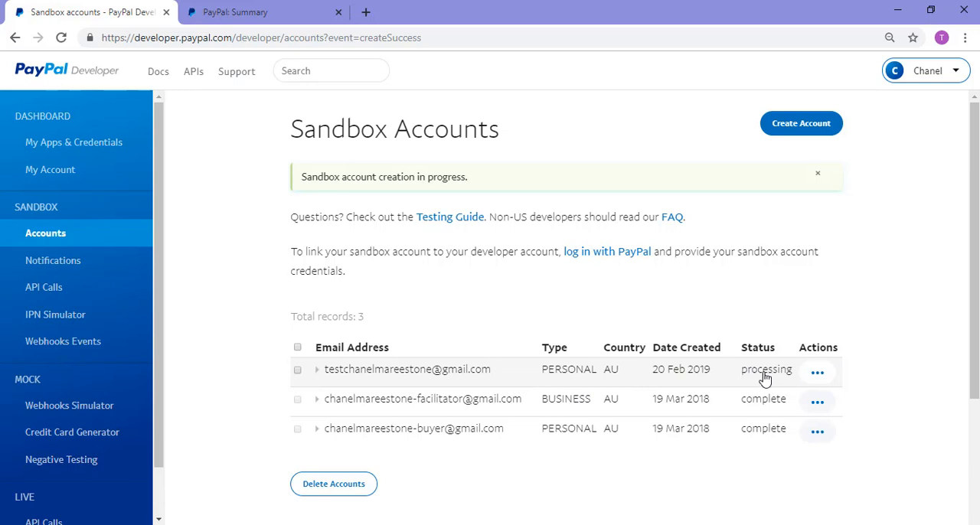
mouse_move(787, 329)
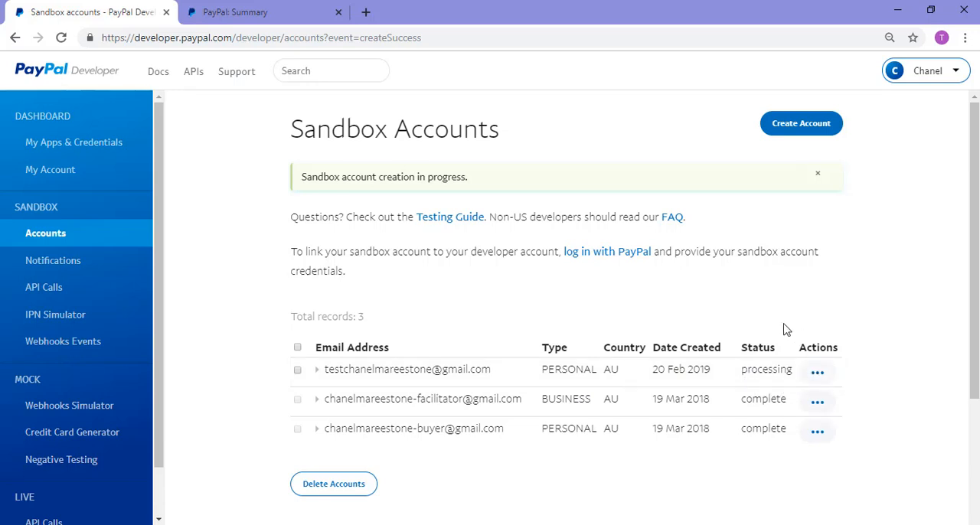
Step: Expand the new processing personal account's row to show its Profile and Notifications links
click(317, 369)
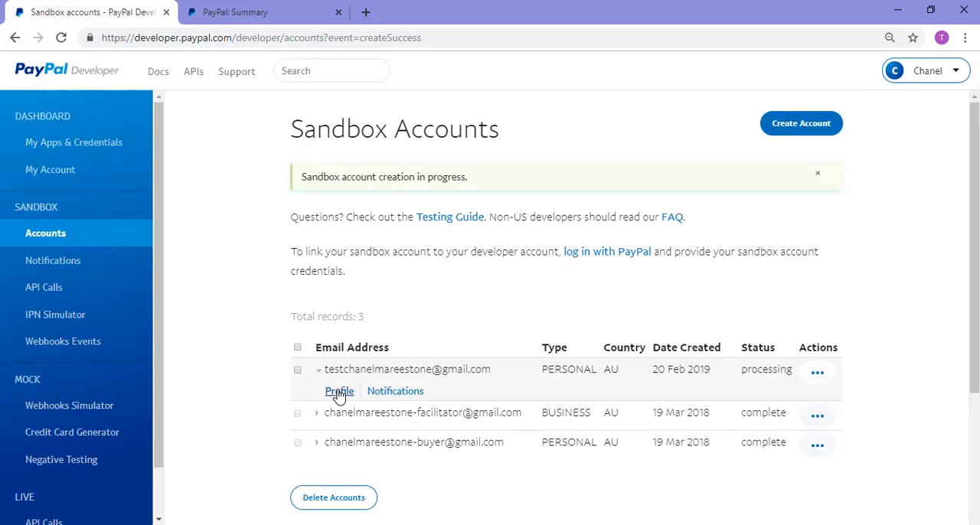
mouse_move(247, 442)
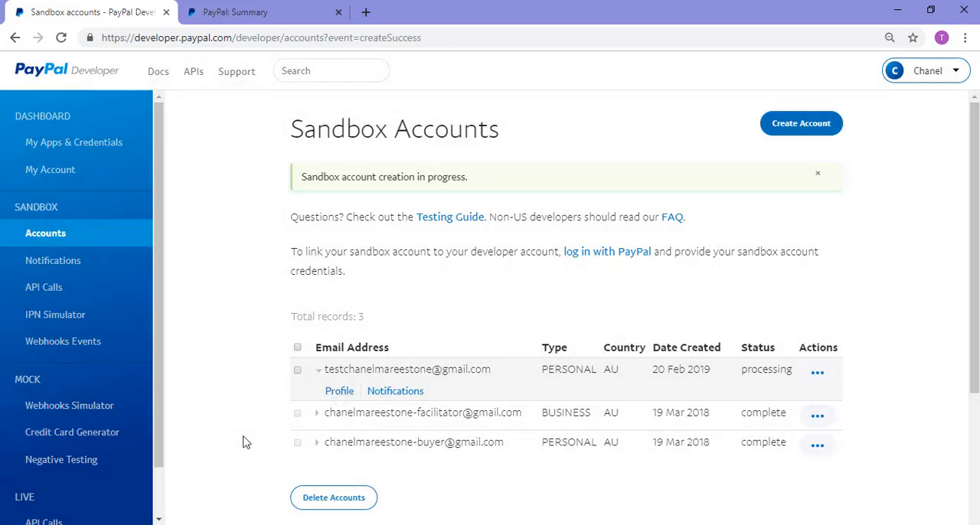